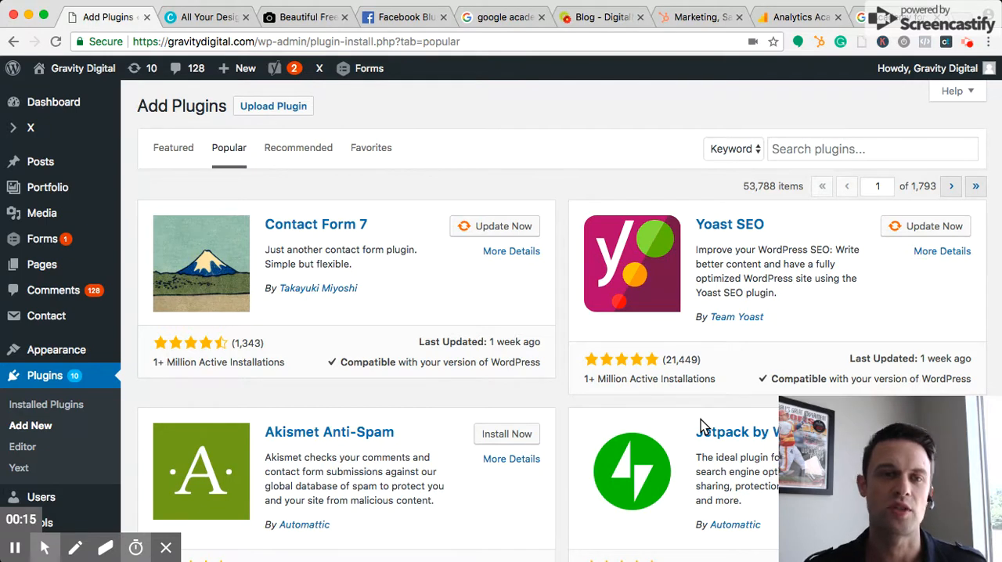
{"action": "mouse_move", "coordinate": [599, 390]}
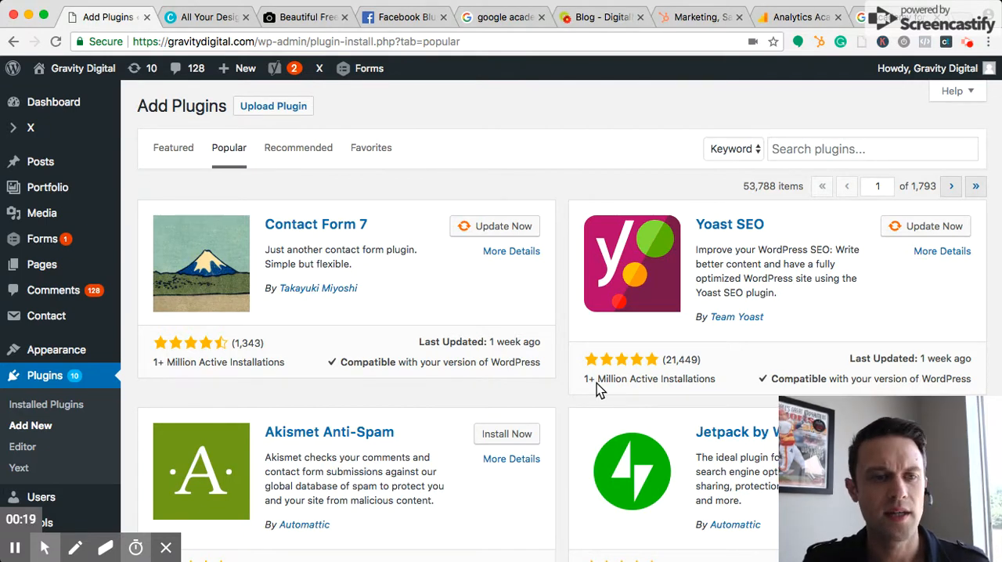
{"action": "mouse_move", "coordinate": [563, 391]}
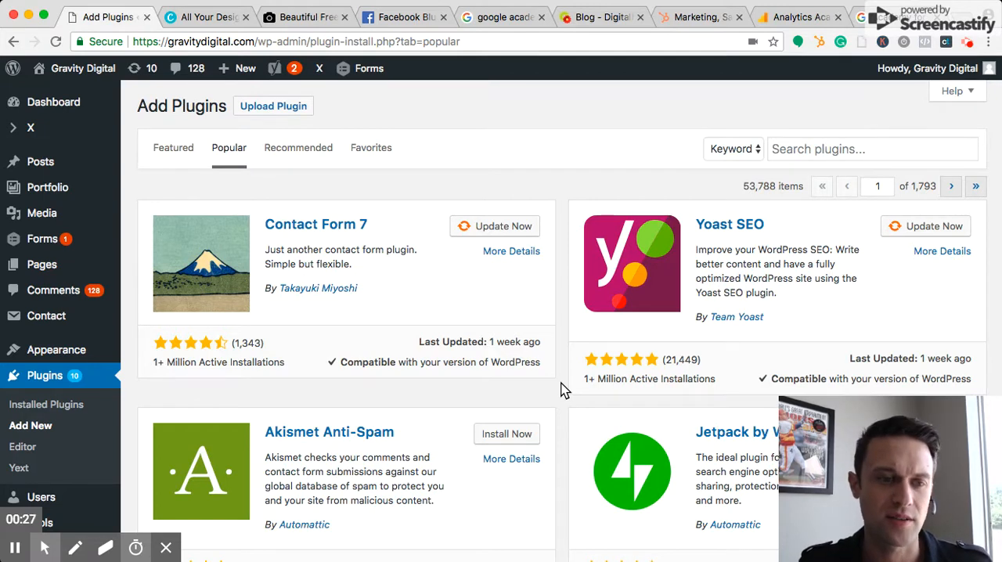
{"action": "mouse_move", "coordinate": [515, 378]}
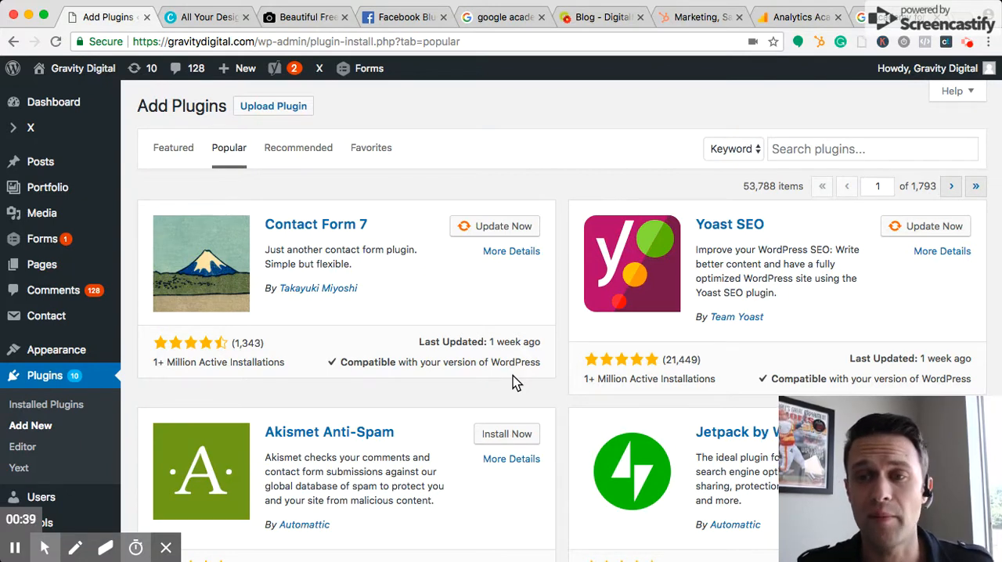
{"action": "mouse_move", "coordinate": [744, 240]}
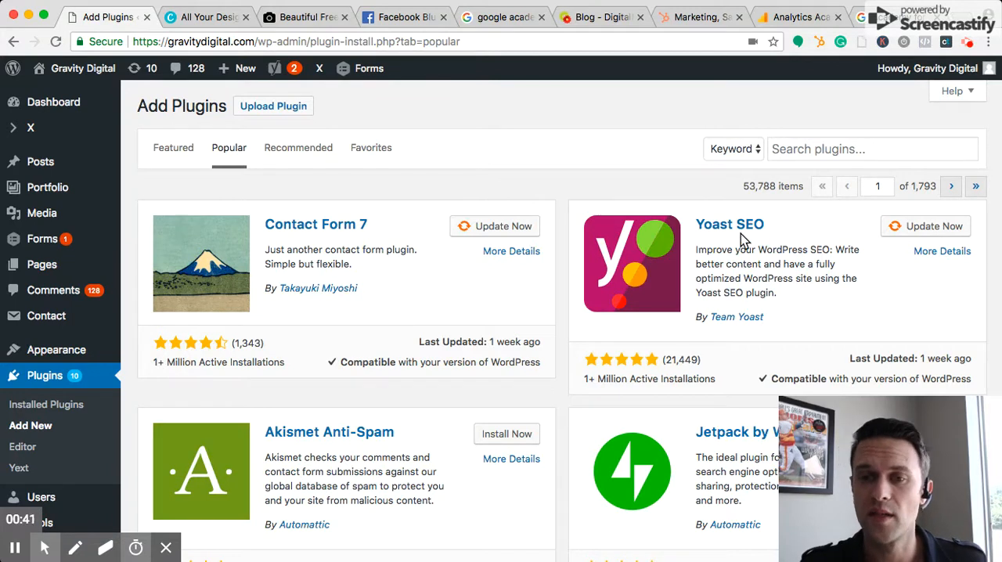
{"action": "mouse_move", "coordinate": [711, 269]}
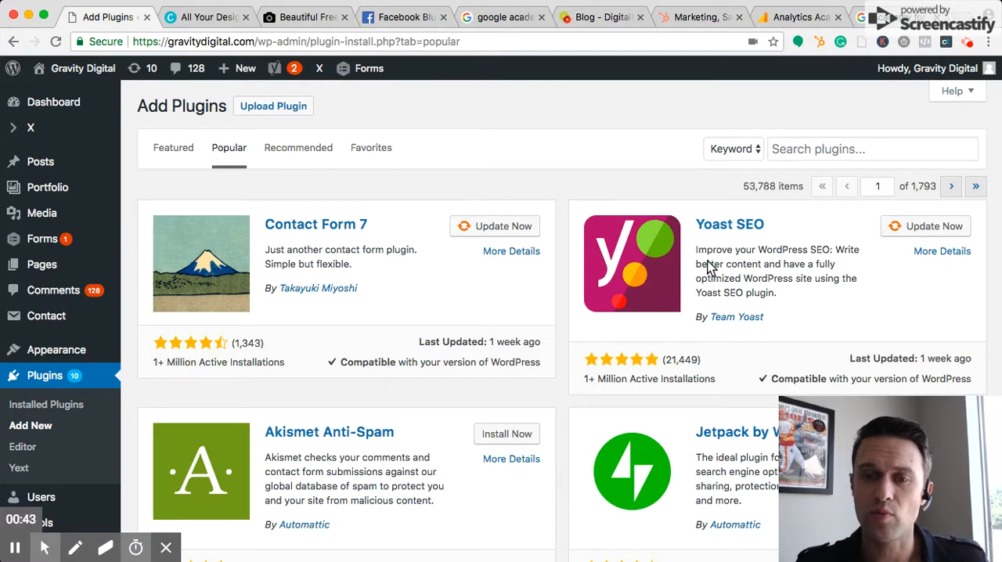
{"action": "mouse_move", "coordinate": [693, 241]}
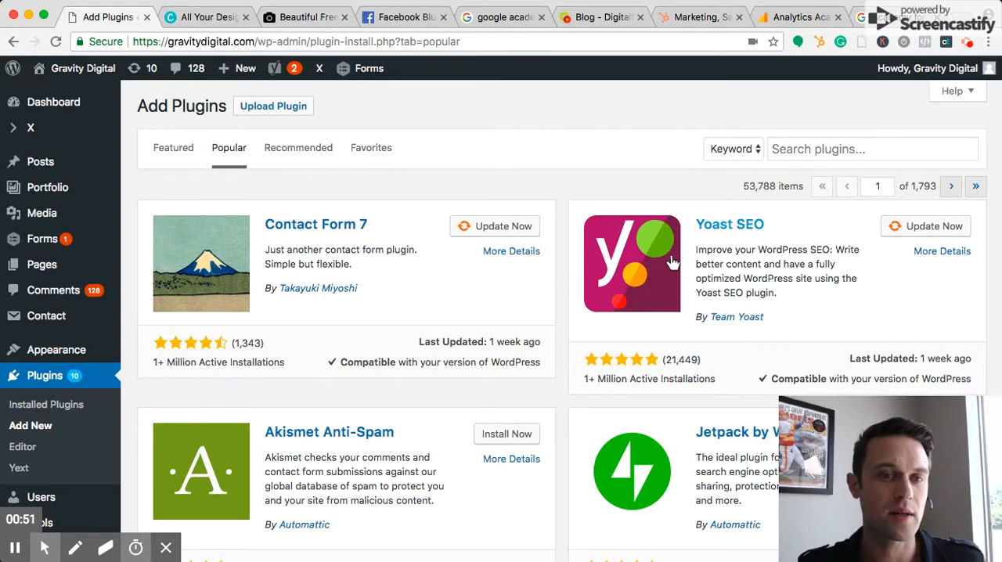
{"action": "mouse_move", "coordinate": [358, 204]}
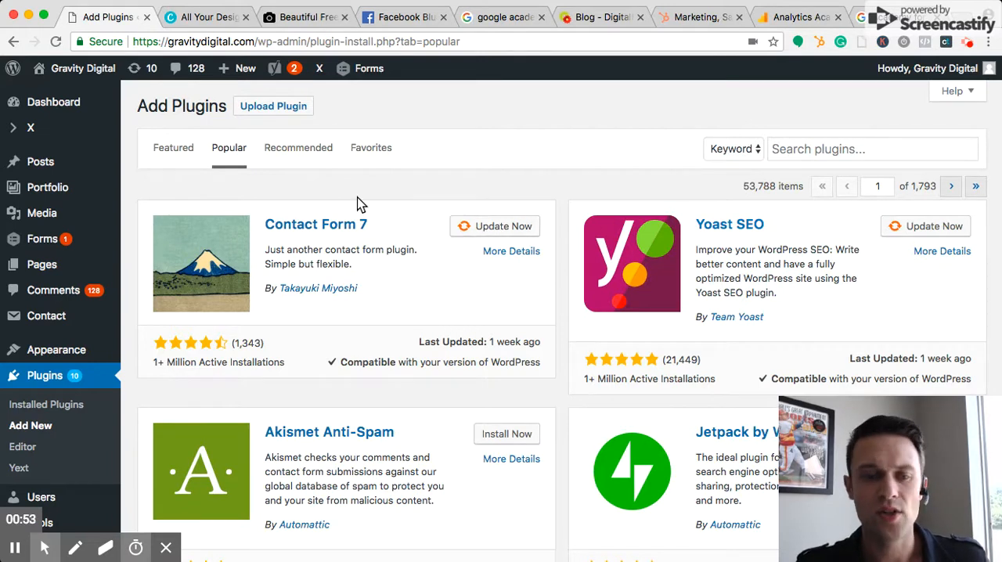
{"action": "mouse_move", "coordinate": [298, 148]}
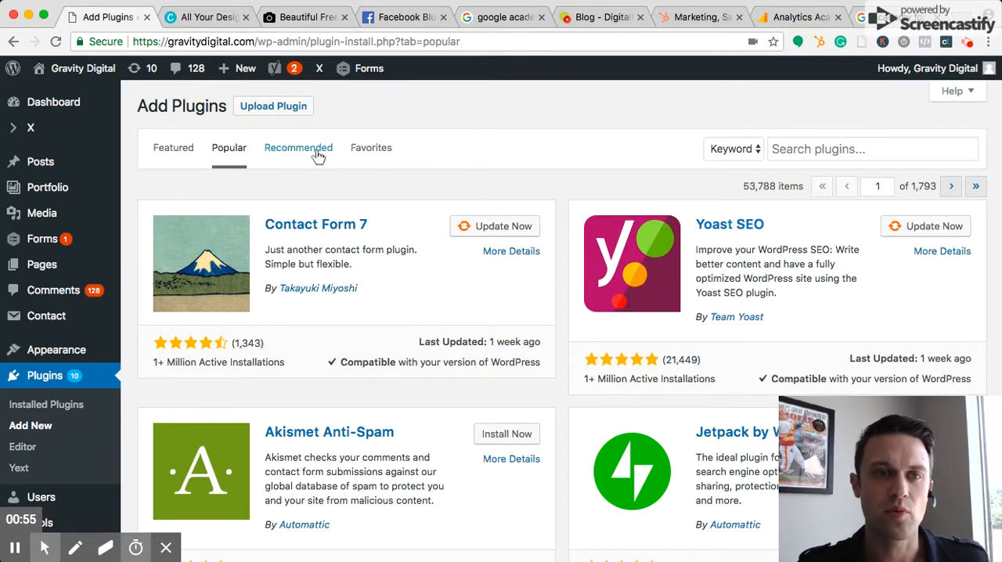
Browse Canva's design categories, from social media posts and documents to email headers
{"action": "left_click", "coordinate": [206, 16]}
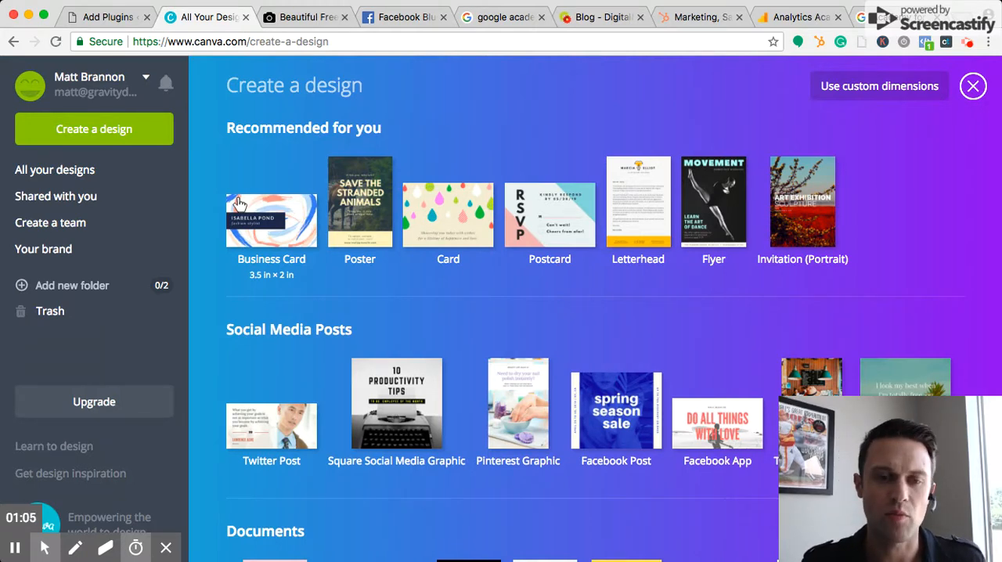
{"action": "scroll", "scroll_direction": "down", "scroll_amount": 3}
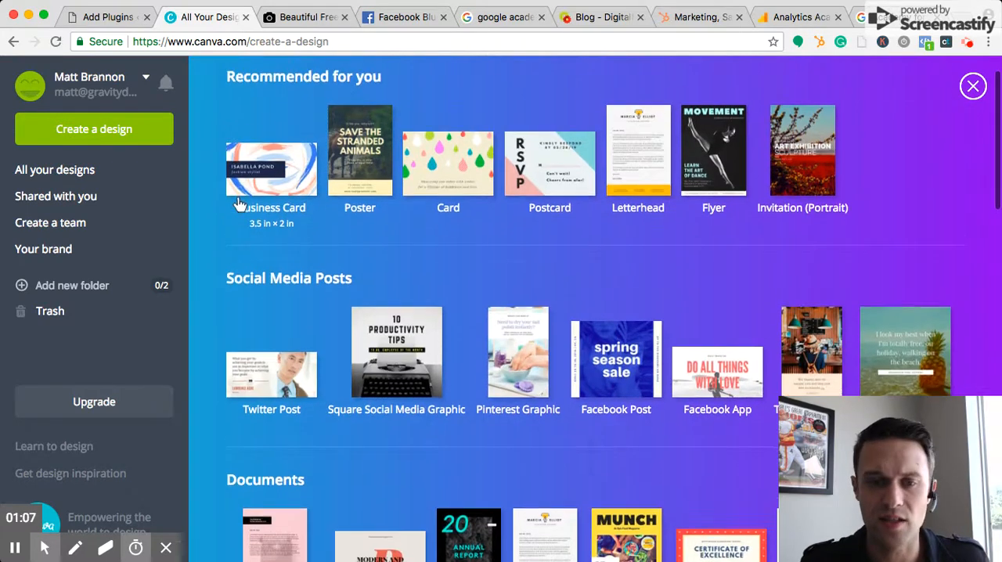
{"action": "scroll", "scroll_direction": "down", "scroll_amount": 3}
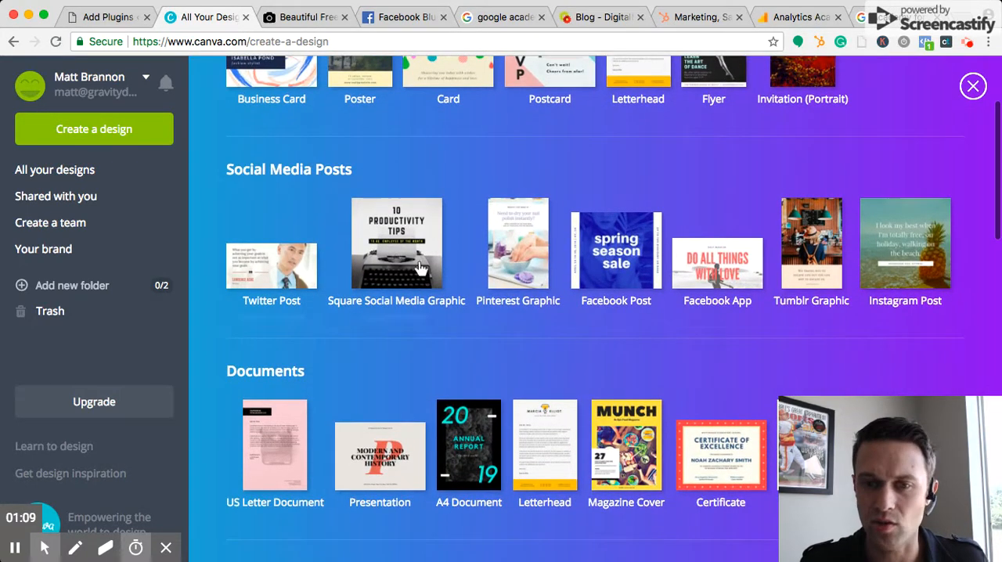
{"action": "scroll", "scroll_direction": "down", "scroll_amount": 3}
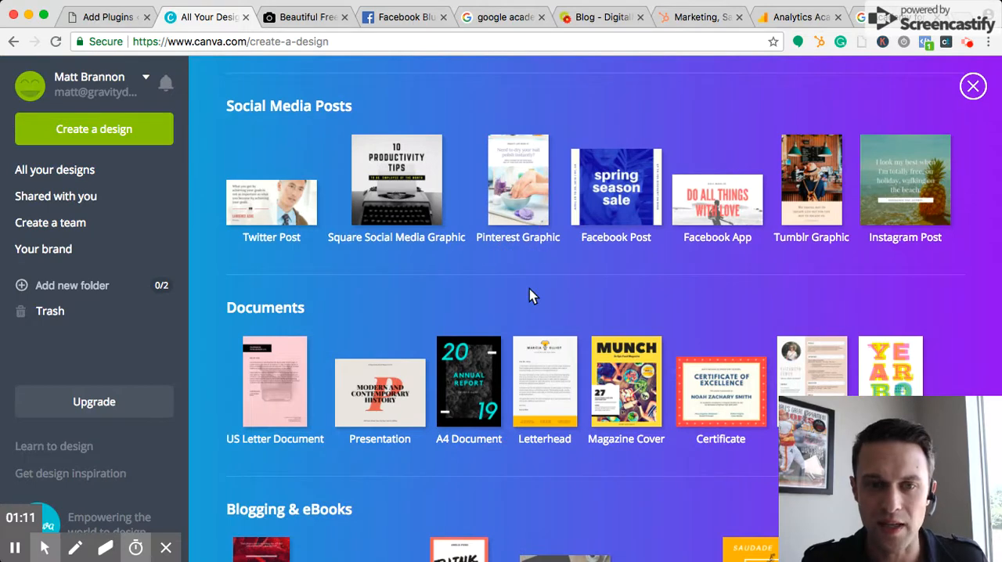
{"action": "scroll", "scroll_direction": "down", "scroll_amount": 3}
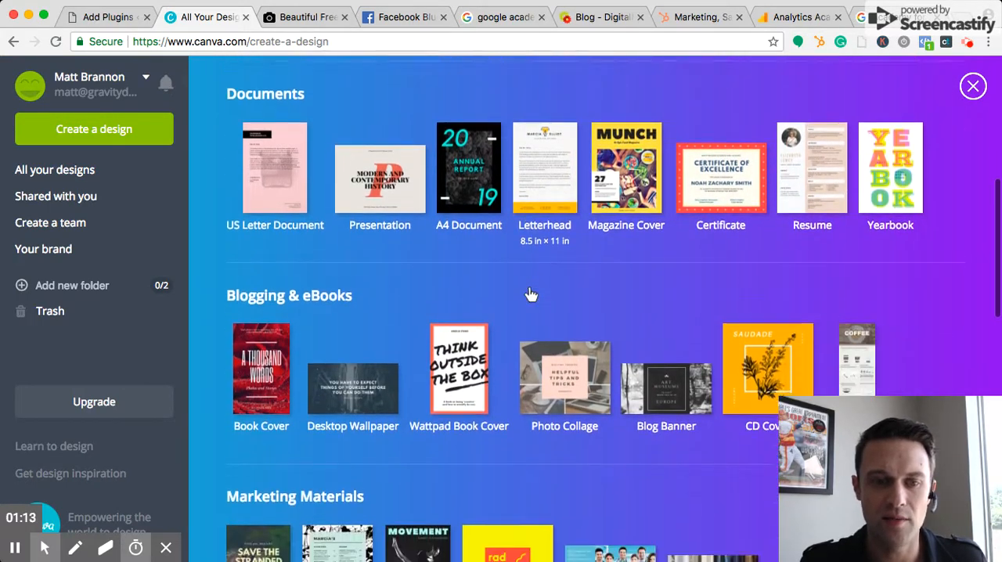
{"action": "scroll", "scroll_direction": "down", "scroll_amount": 3}
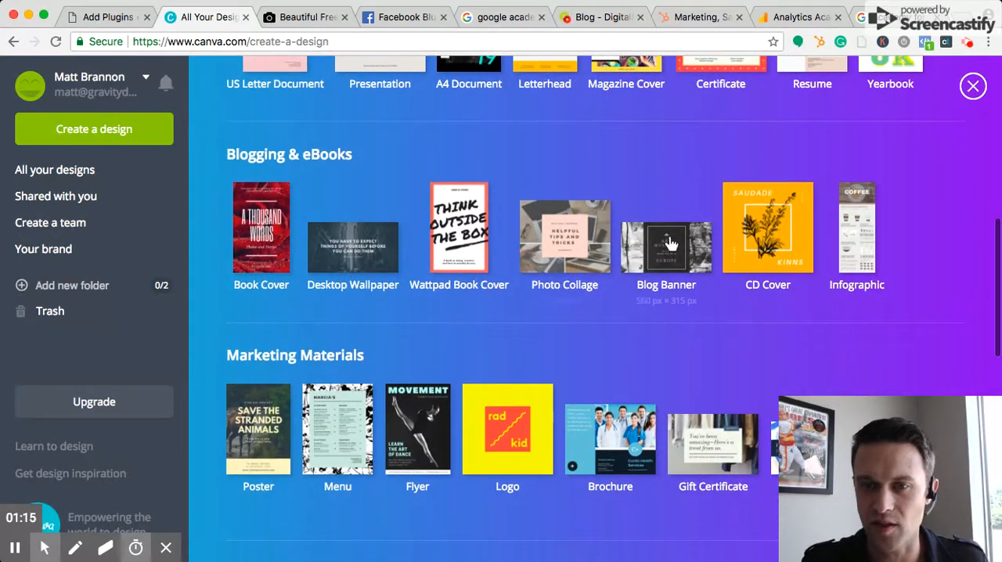
{"action": "scroll", "scroll_direction": "down", "scroll_amount": 3}
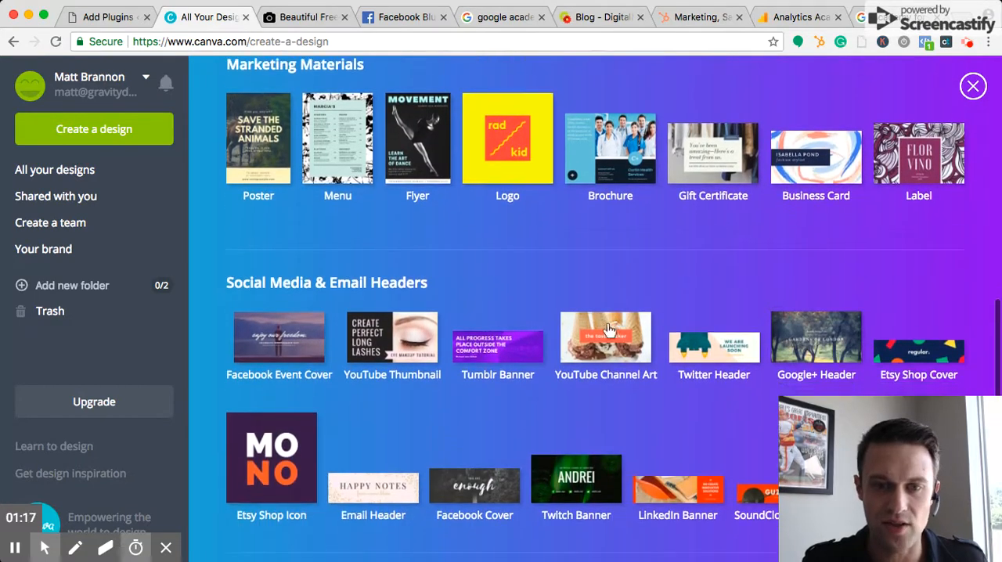
{"action": "scroll", "scroll_direction": "down", "scroll_amount": 3}
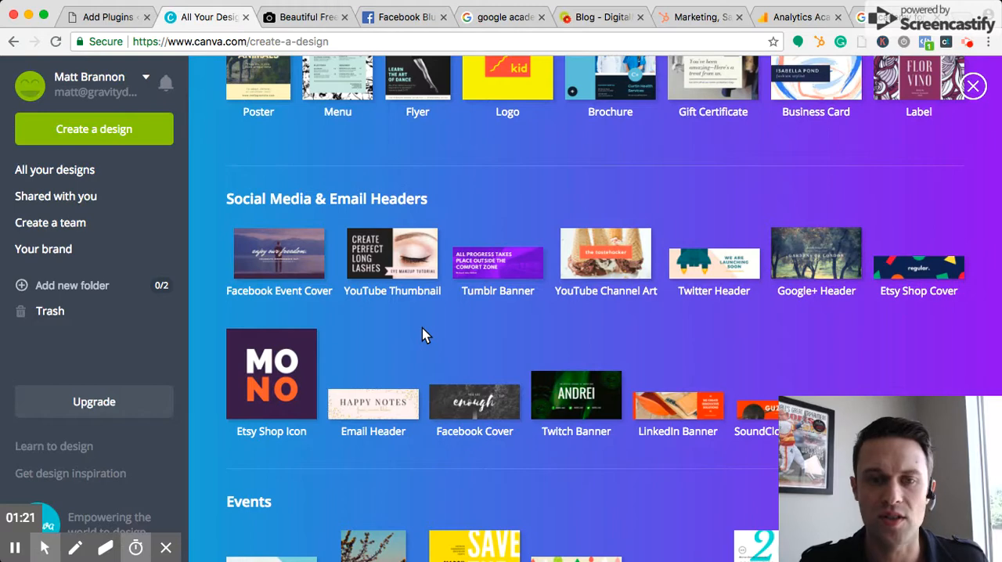
{"action": "scroll", "scroll_direction": "down", "scroll_amount": 3}
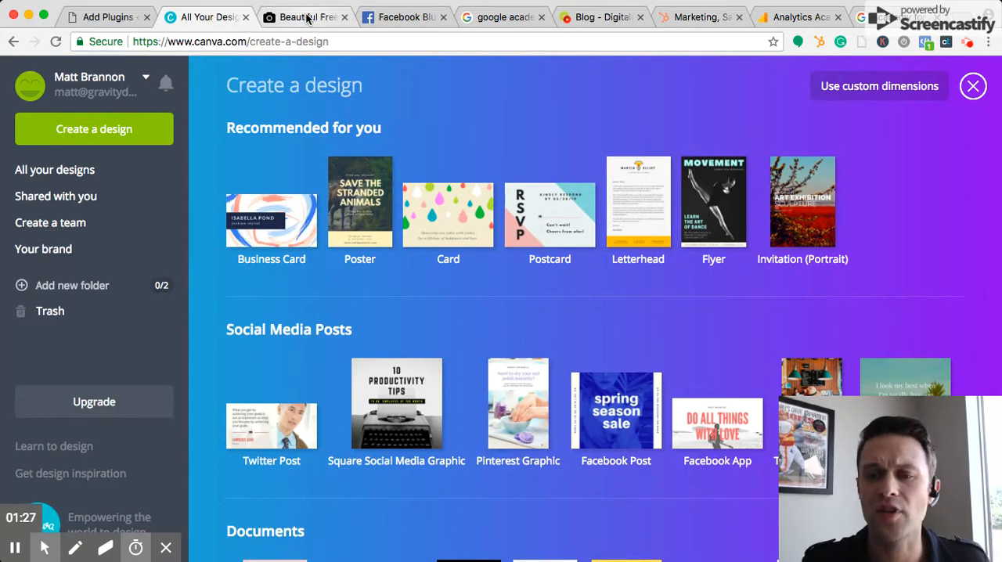
Scroll well down Unsplash's Editorial feed of free high-resolution photos
{"action": "left_click", "coordinate": [306, 17]}
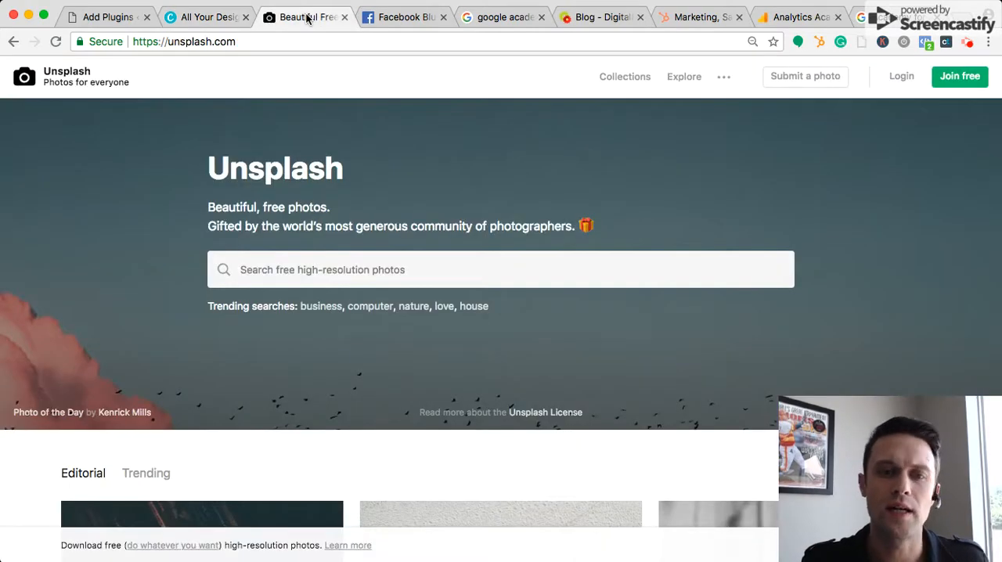
{"action": "scroll", "scroll_direction": "down", "scroll_amount": 3}
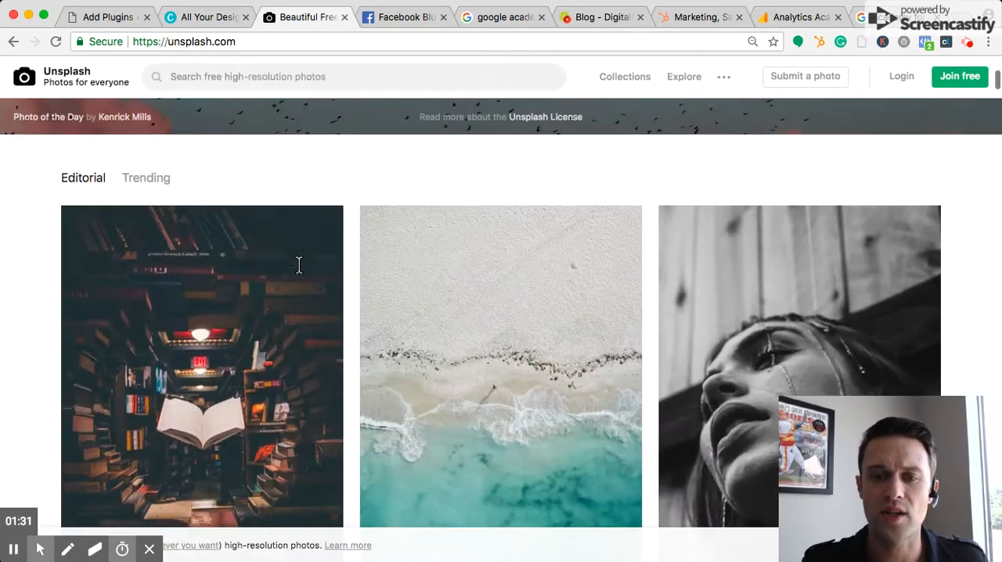
{"action": "scroll", "scroll_direction": "down", "scroll_amount": 3}
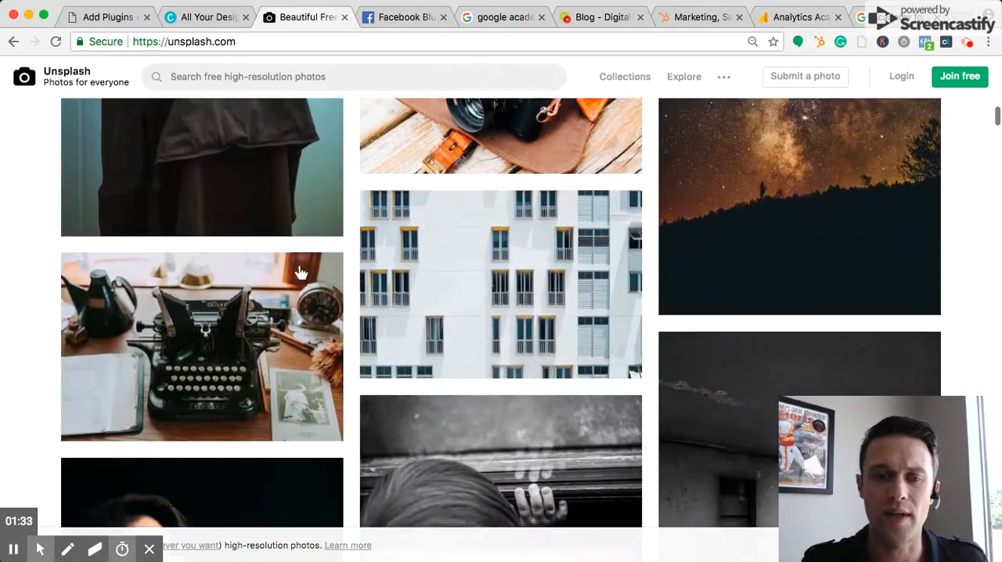
{"action": "scroll", "scroll_direction": "down", "scroll_amount": 3}
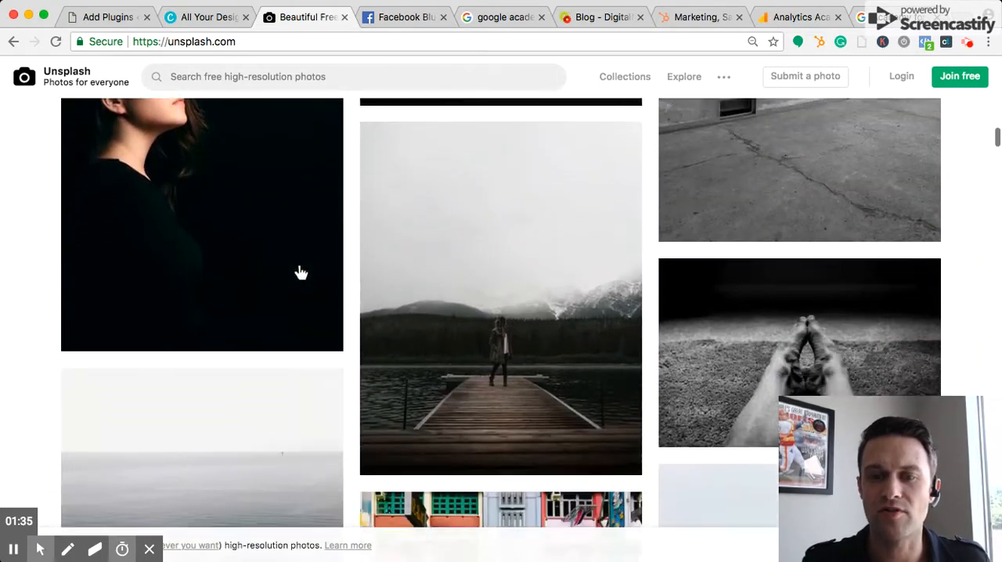
{"action": "scroll", "scroll_direction": "down", "scroll_amount": 3}
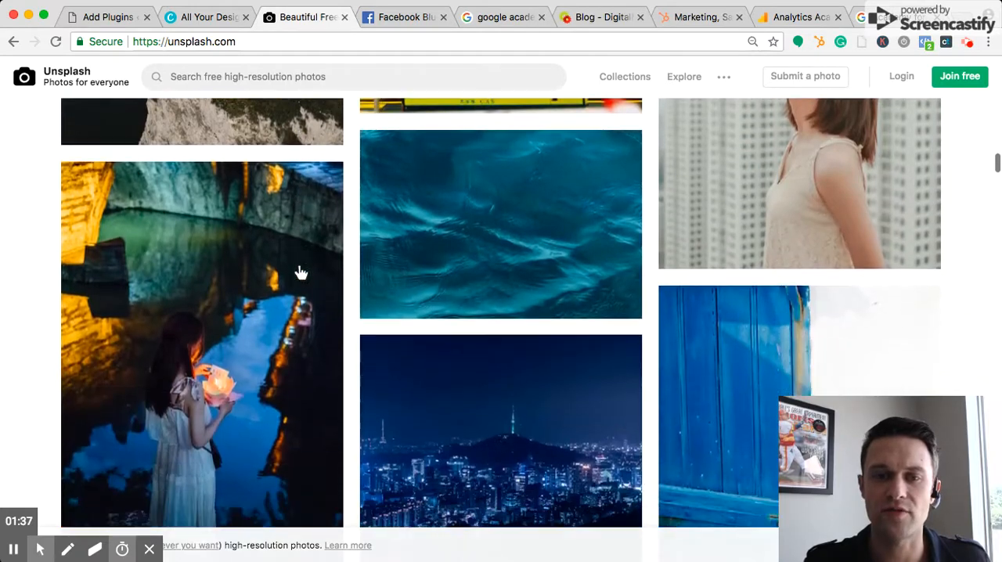
{"action": "scroll", "scroll_direction": "down", "scroll_amount": 3}
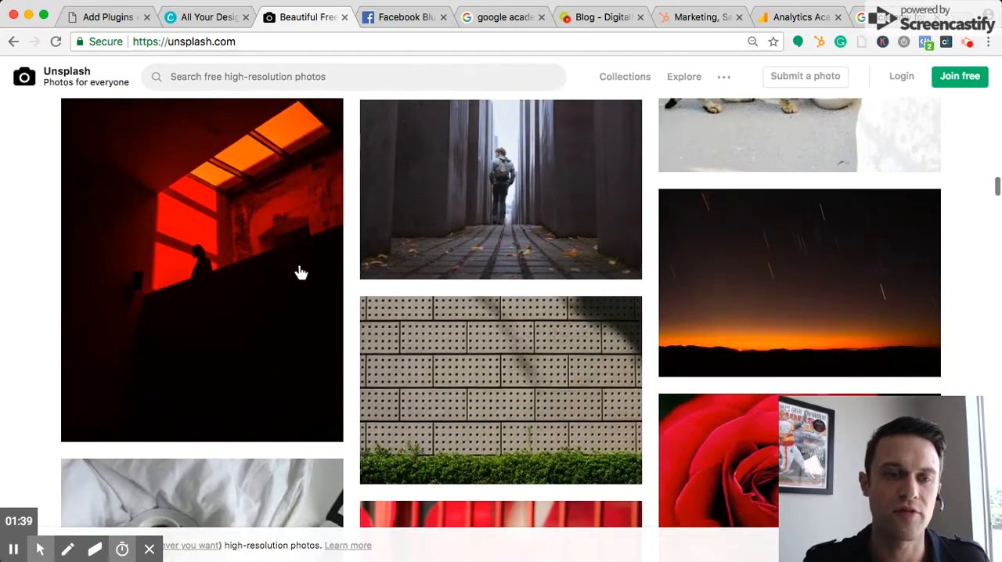
{"action": "scroll", "scroll_direction": "down", "scroll_amount": 3}
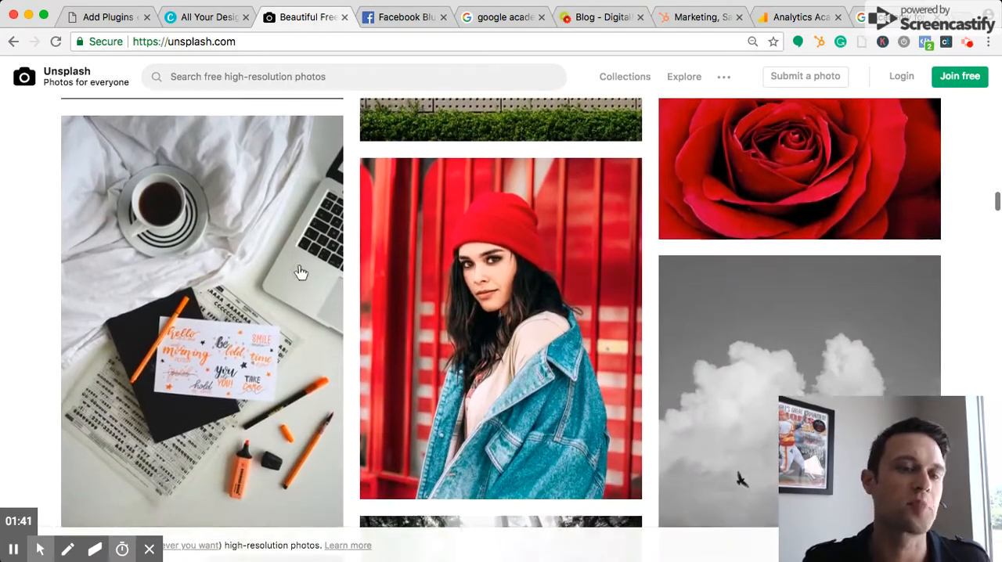
{"action": "scroll", "scroll_direction": "down", "scroll_amount": 3}
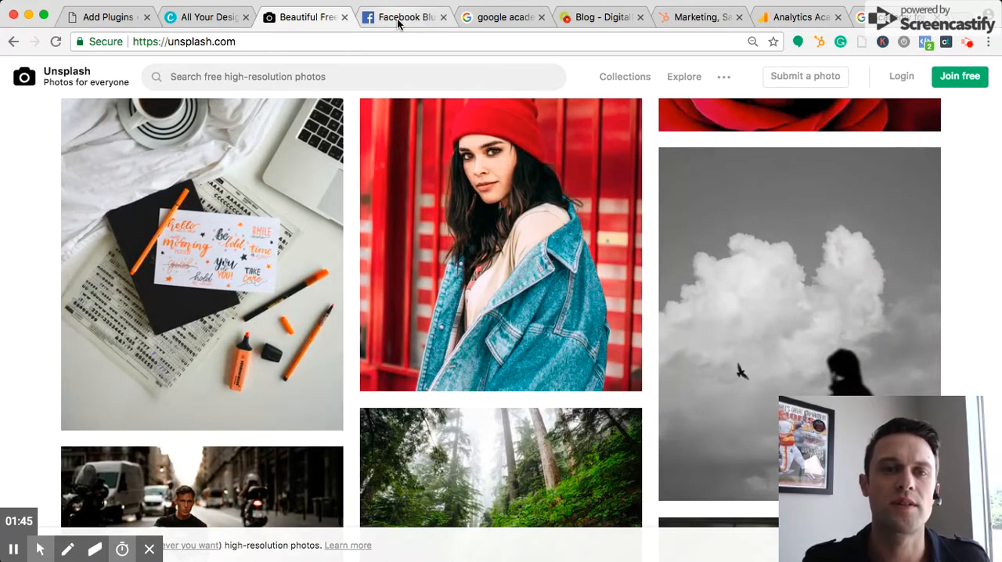
{"action": "left_click", "coordinate": [403, 17]}
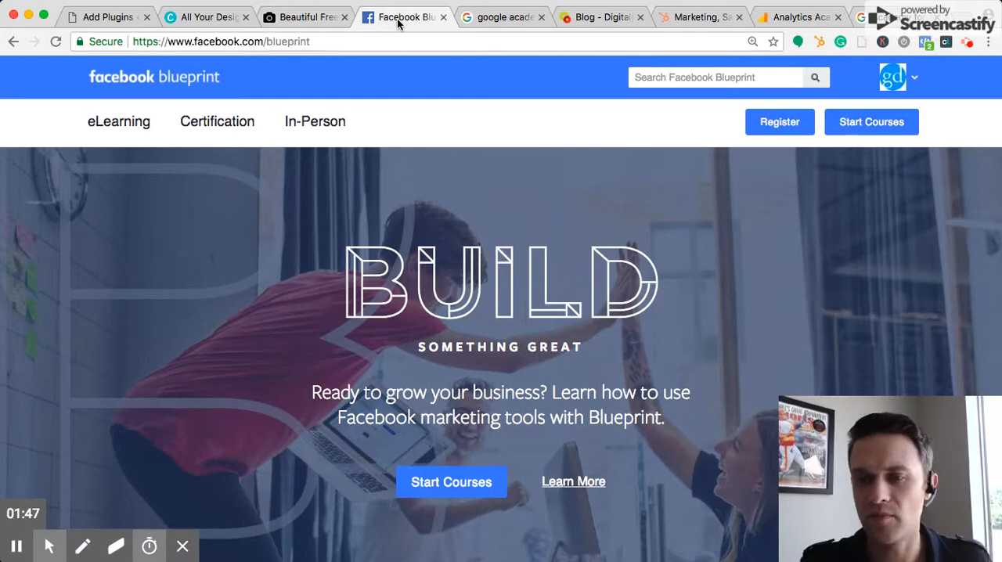
{"action": "mouse_move", "coordinate": [406, 221]}
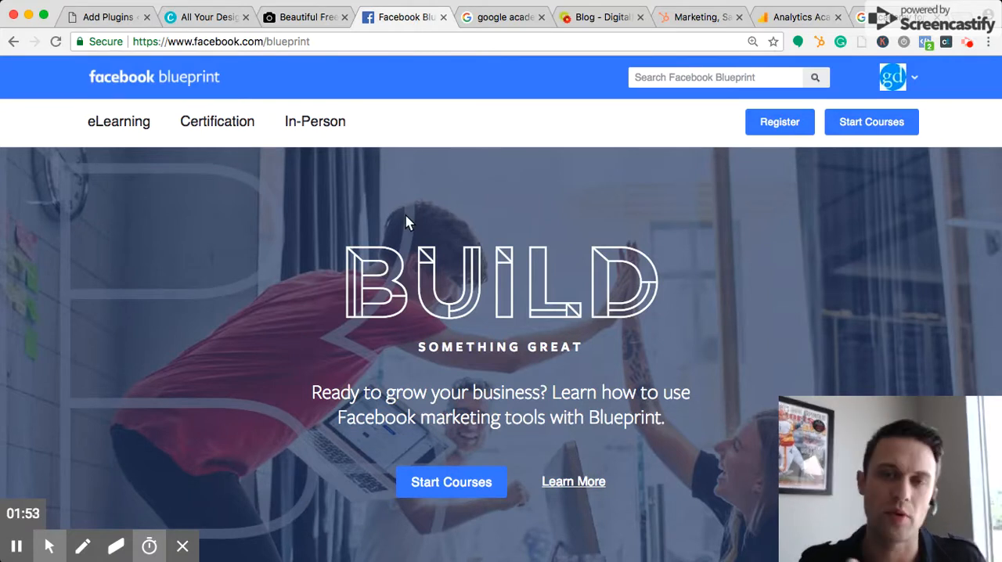
{"action": "mouse_move", "coordinate": [389, 337]}
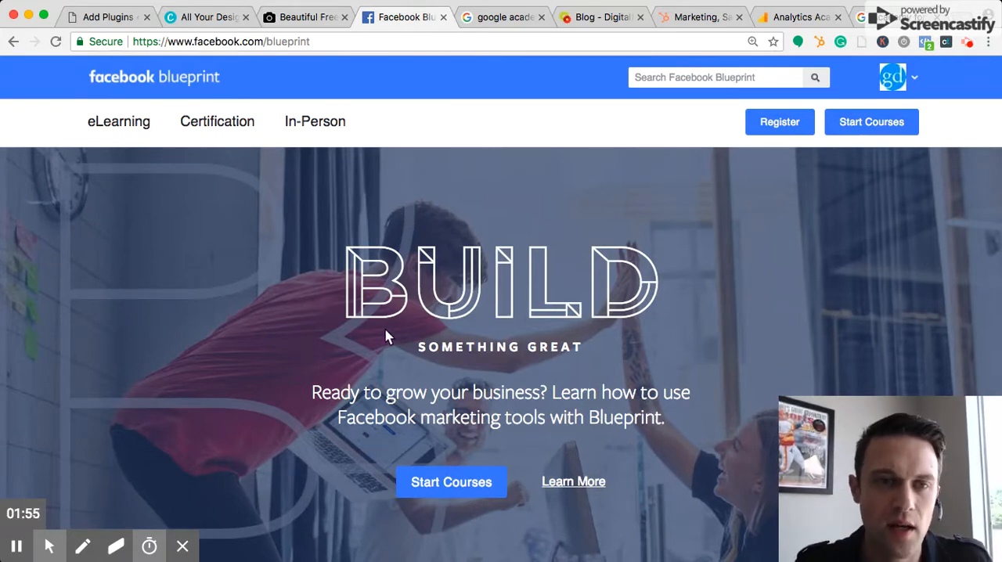
{"action": "scroll", "scroll_direction": "down", "scroll_amount": 3}
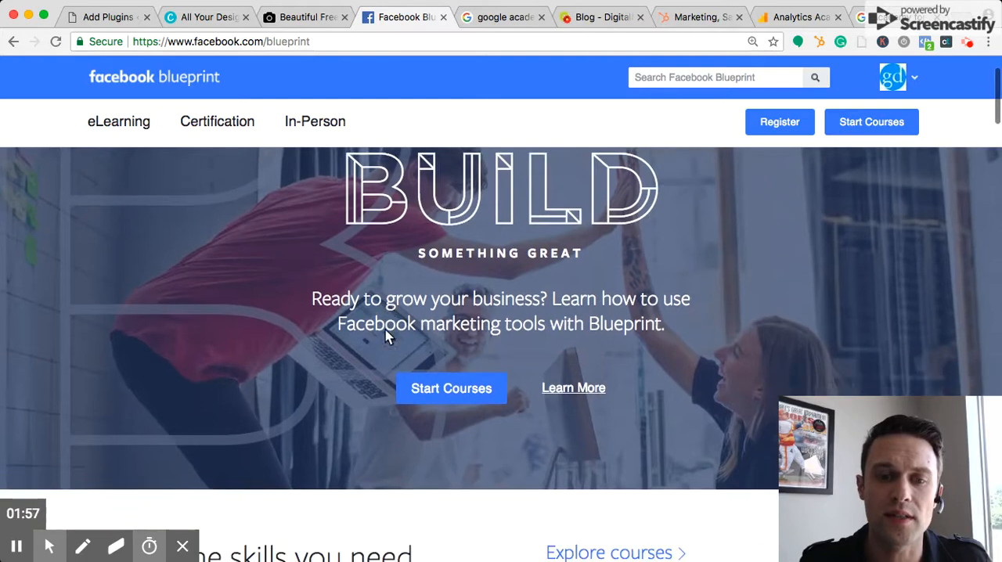
{"action": "scroll", "scroll_direction": "down", "scroll_amount": 3}
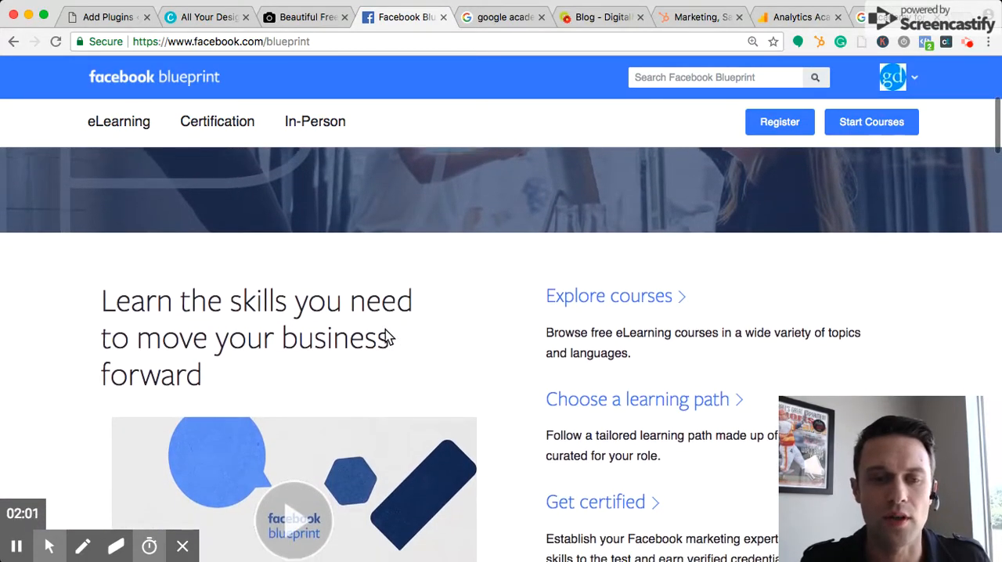
{"action": "scroll", "scroll_direction": "down", "scroll_amount": 3}
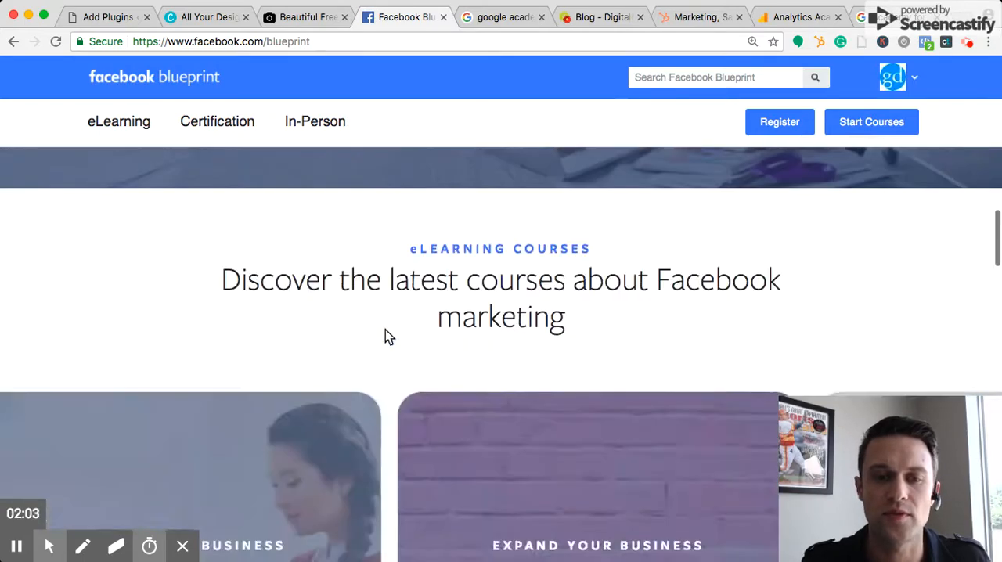
{"action": "scroll", "scroll_direction": "down", "scroll_amount": 3}
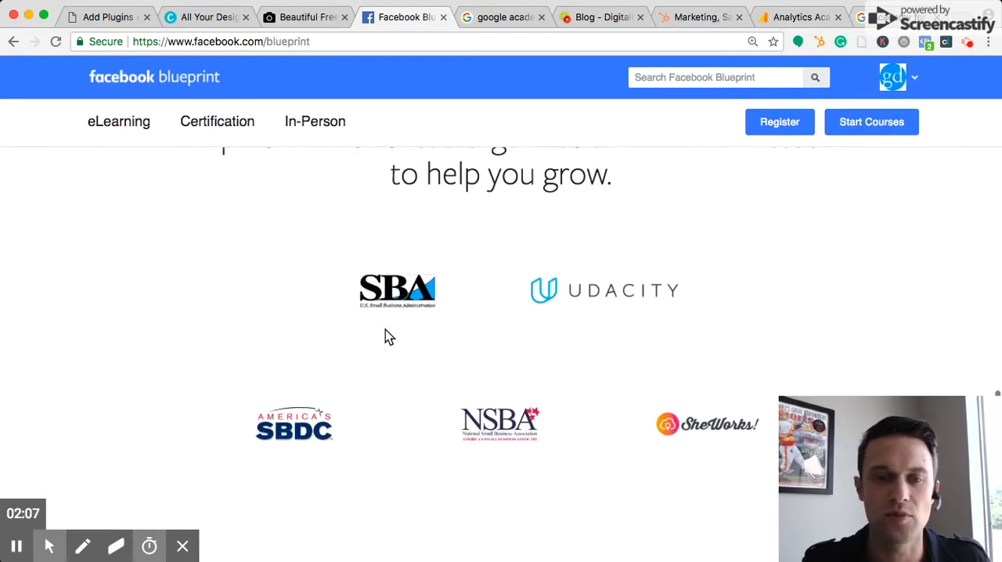
Open the Academy for Ads result from the 'google academy' search and read its landing page
{"action": "left_click", "coordinate": [504, 17]}
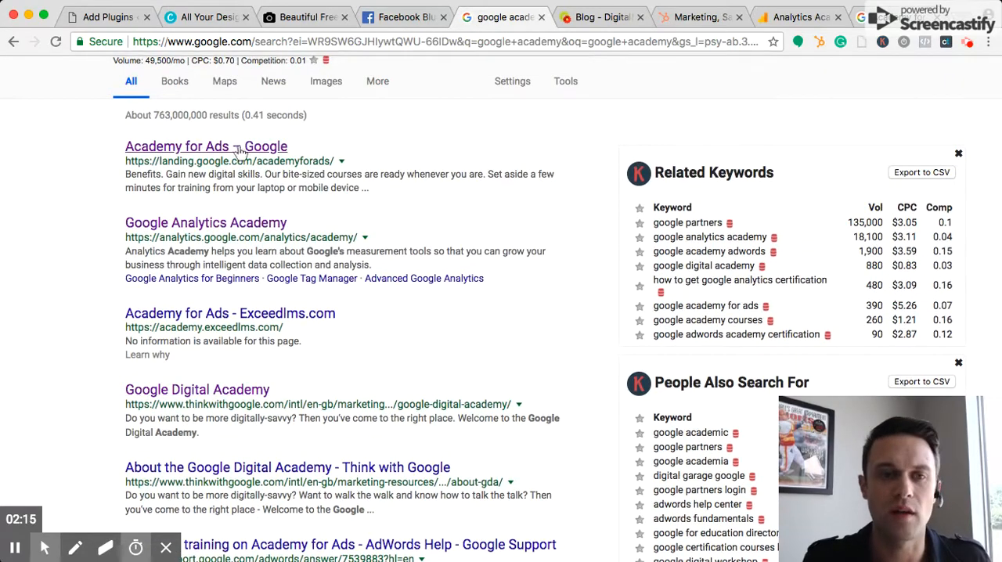
{"action": "left_click", "coordinate": [206, 147]}
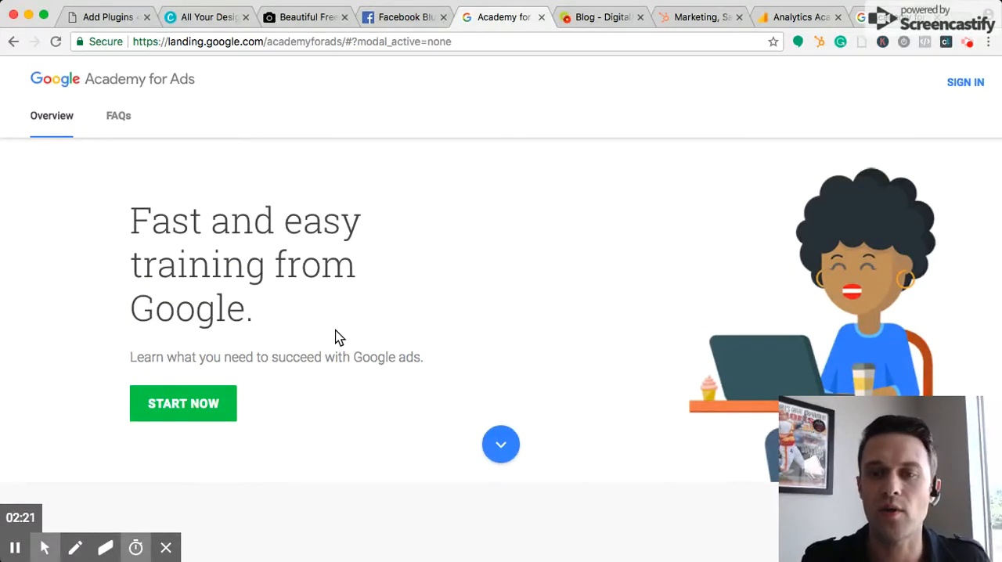
{"action": "mouse_move", "coordinate": [392, 247]}
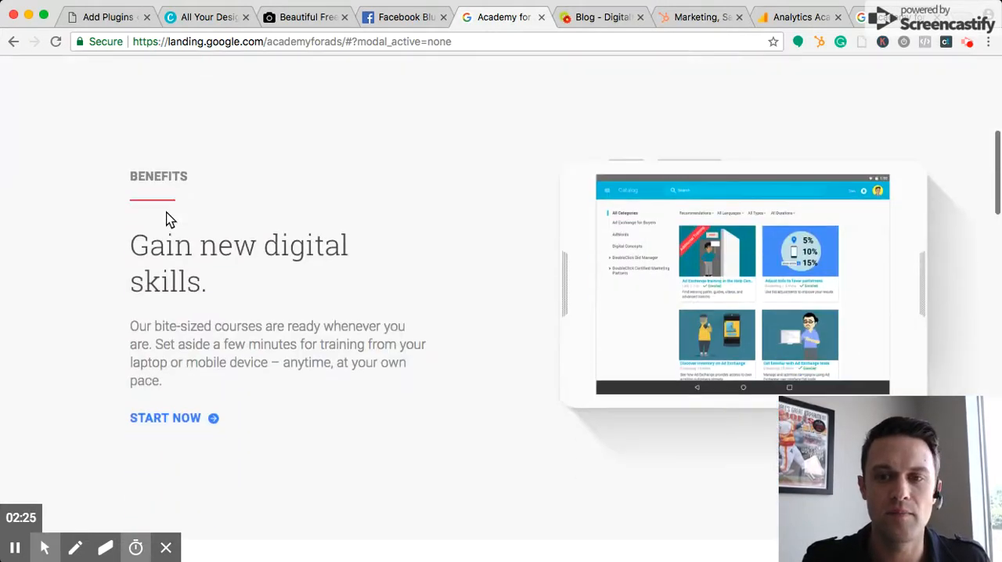
{"action": "scroll", "scroll_direction": "down", "scroll_amount": 3}
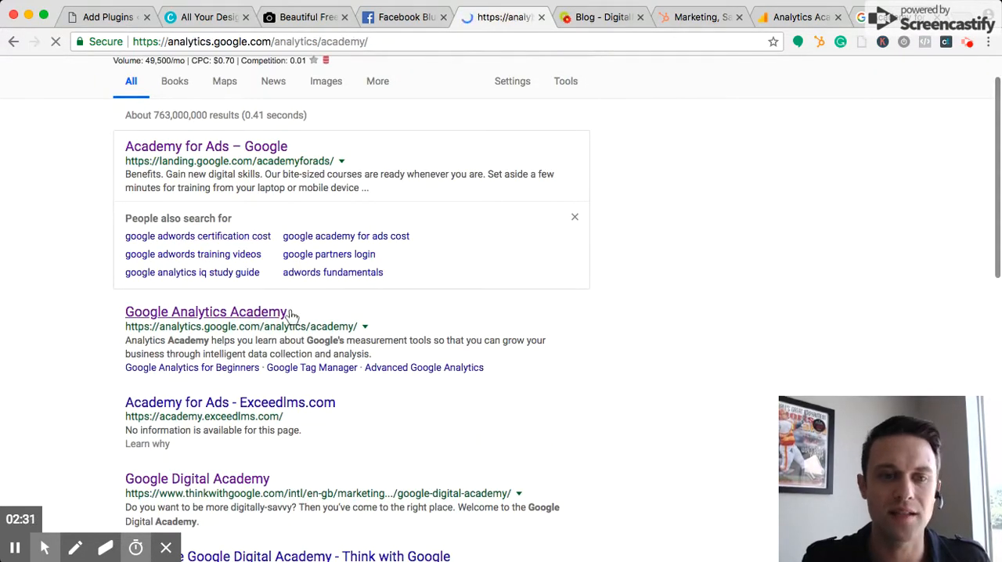
Open Google Analytics Academy and scroll past its courses and instructors to additional resources
{"action": "left_click", "coordinate": [206, 312]}
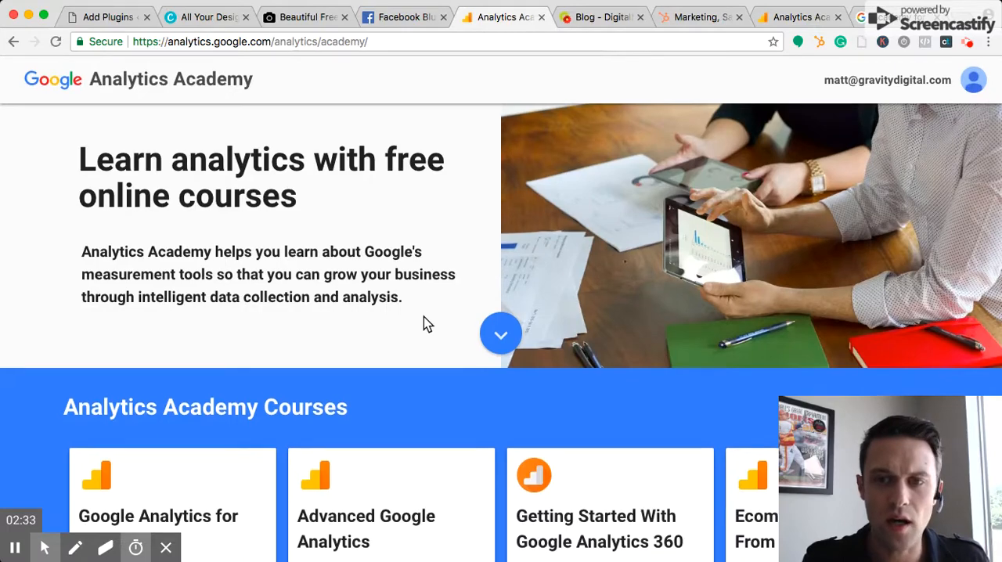
{"action": "scroll", "scroll_direction": "down", "scroll_amount": 3}
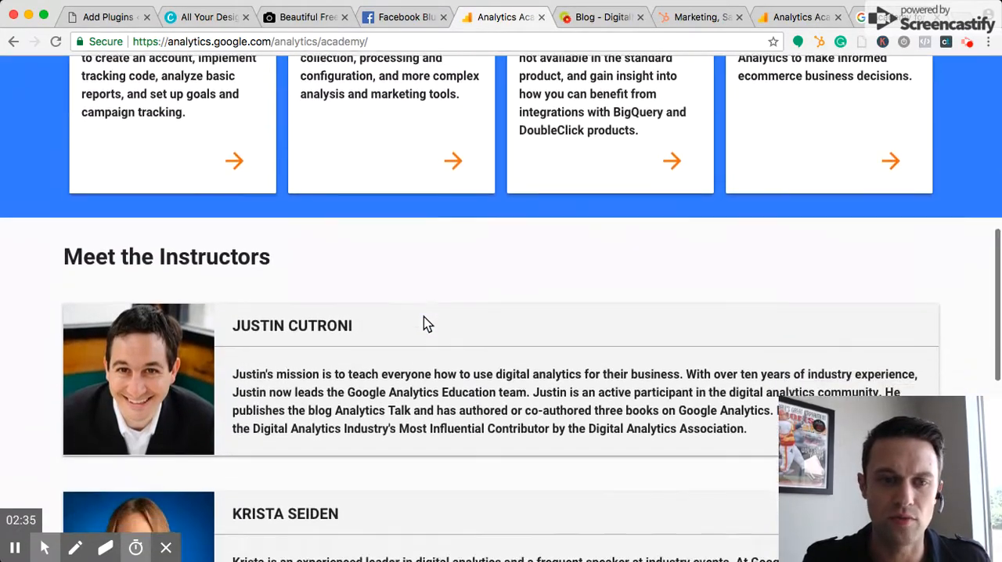
{"action": "scroll", "scroll_direction": "down", "scroll_amount": 3}
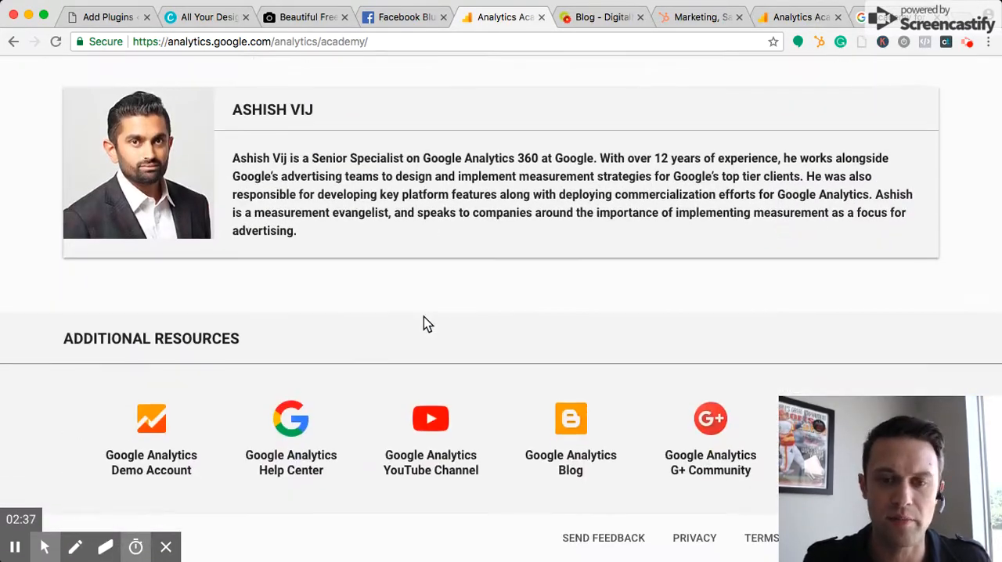
{"action": "mouse_move", "coordinate": [599, 17]}
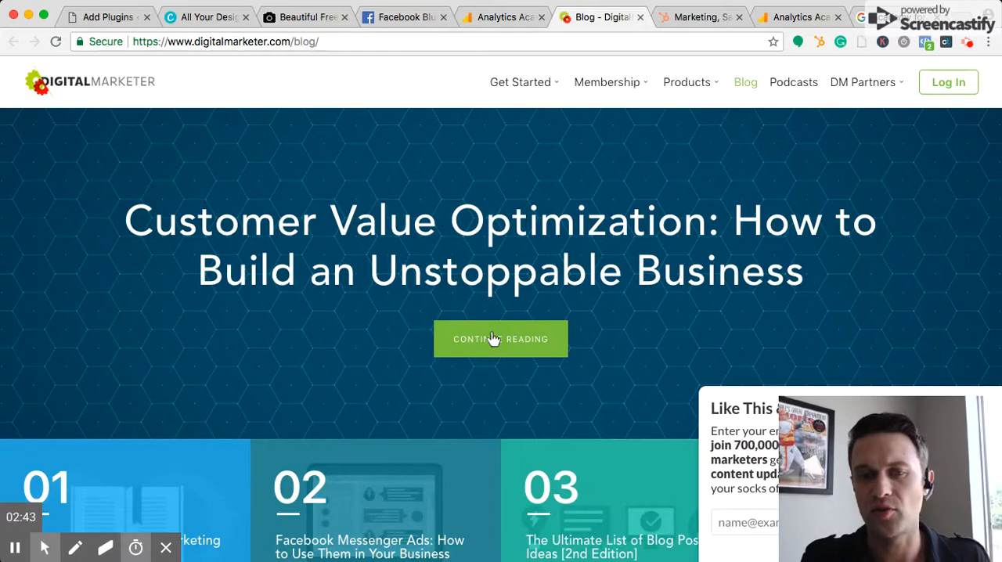
Scroll the DigitalMarketer blog's recent articles down to the pagination
{"action": "scroll", "scroll_direction": "down", "scroll_amount": 3}
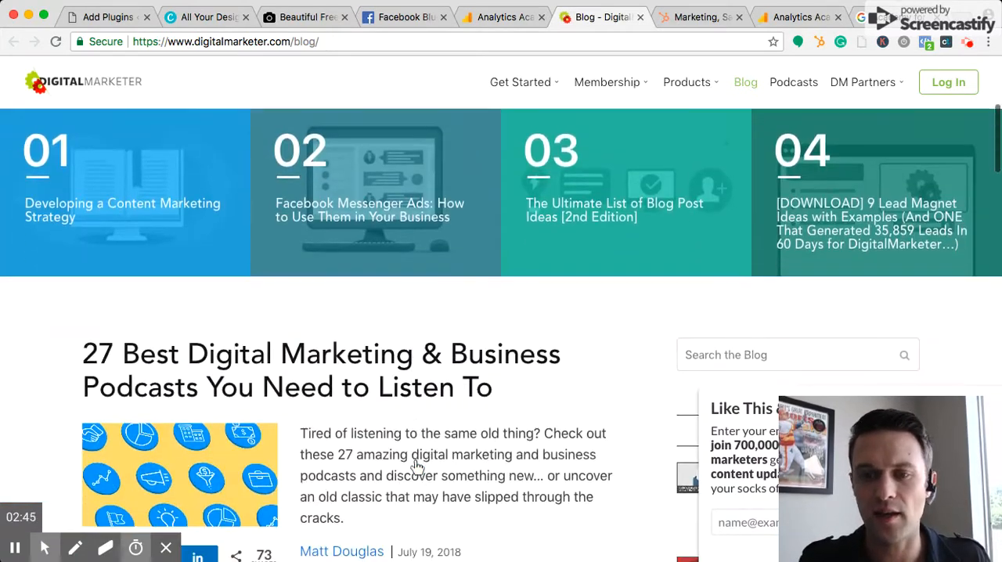
{"action": "scroll", "scroll_direction": "down", "scroll_amount": 3}
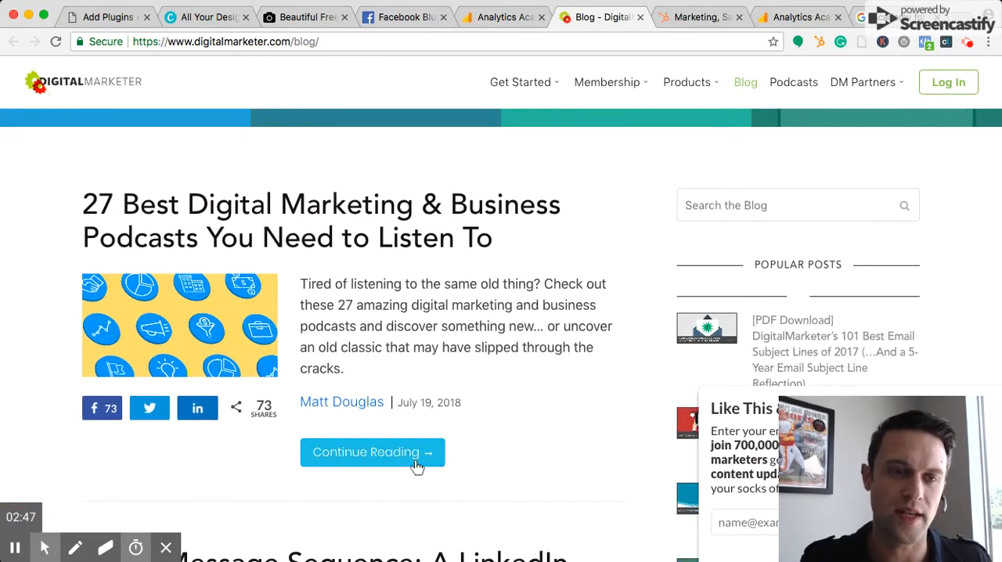
{"action": "scroll", "scroll_direction": "down", "scroll_amount": 3}
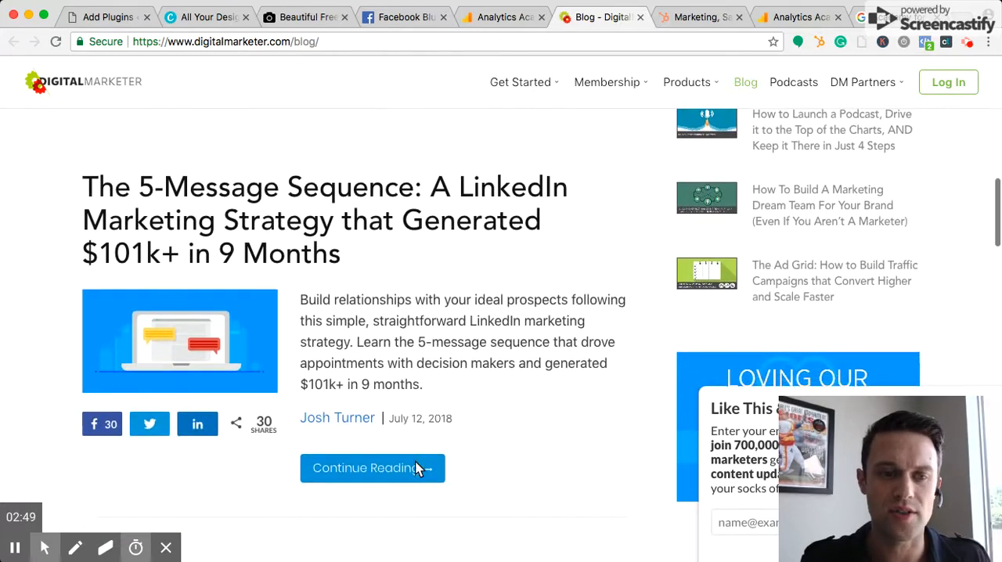
{"action": "scroll", "scroll_direction": "down", "scroll_amount": 3}
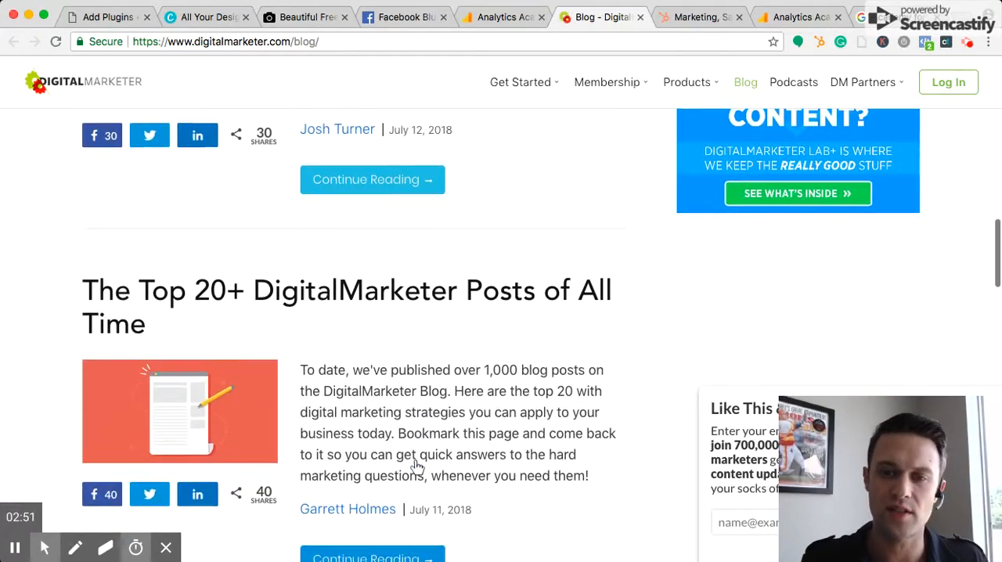
{"action": "scroll", "scroll_direction": "down", "scroll_amount": 3}
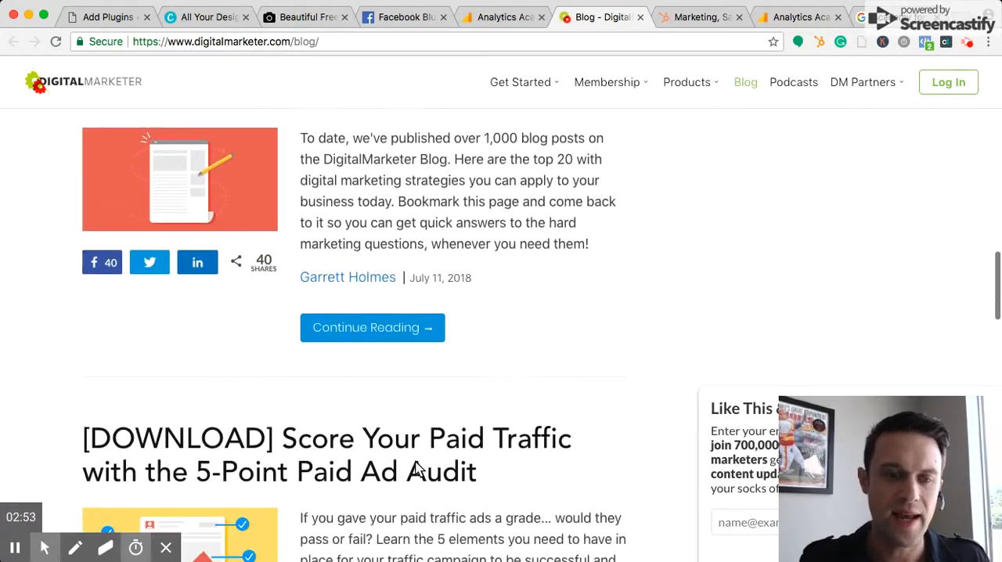
{"action": "scroll", "scroll_direction": "down", "scroll_amount": 3}
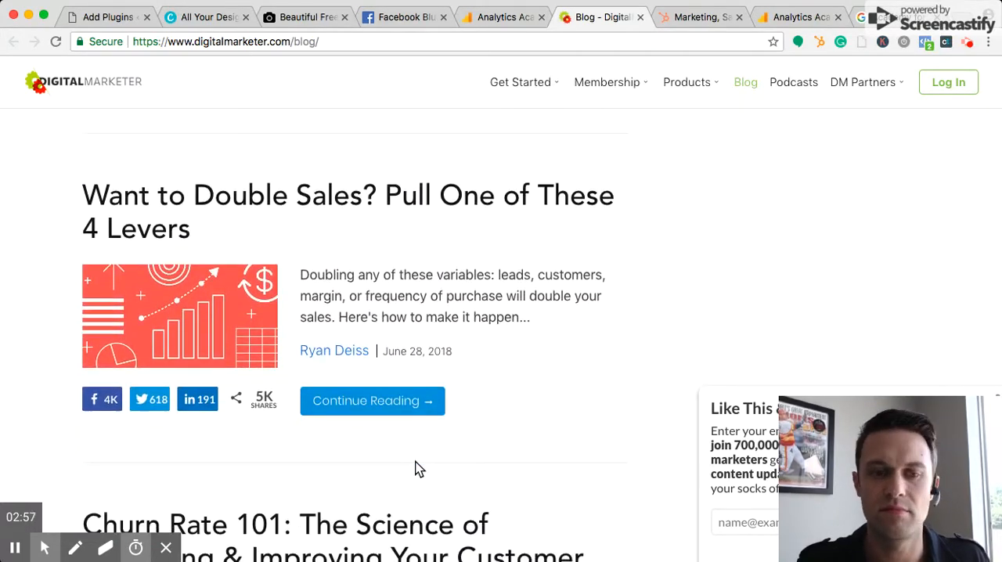
{"action": "scroll", "scroll_direction": "down", "scroll_amount": 3}
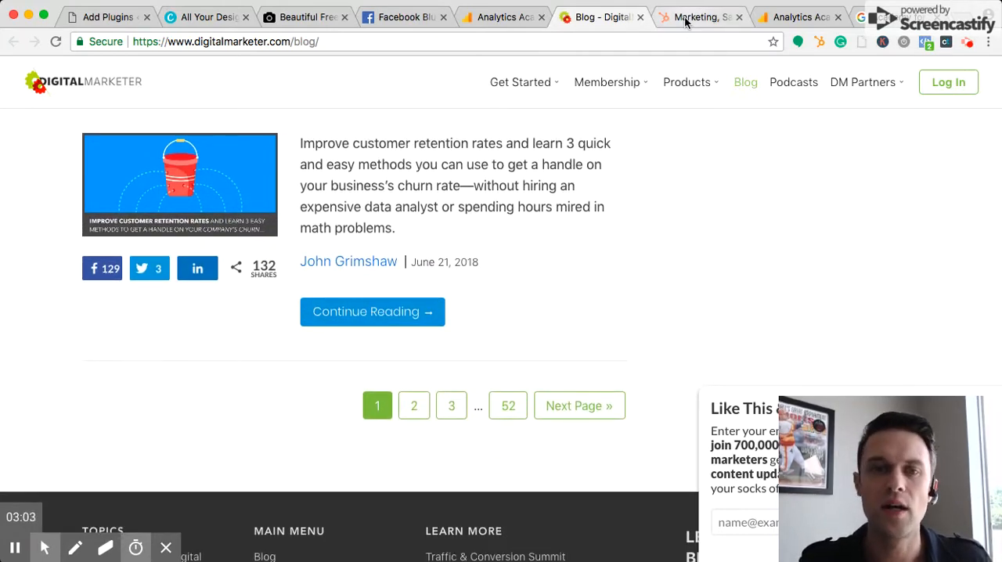
Browse HubSpot Academy's free certification courses, then return to the Analytics Academy tab
{"action": "left_click", "coordinate": [697, 16]}
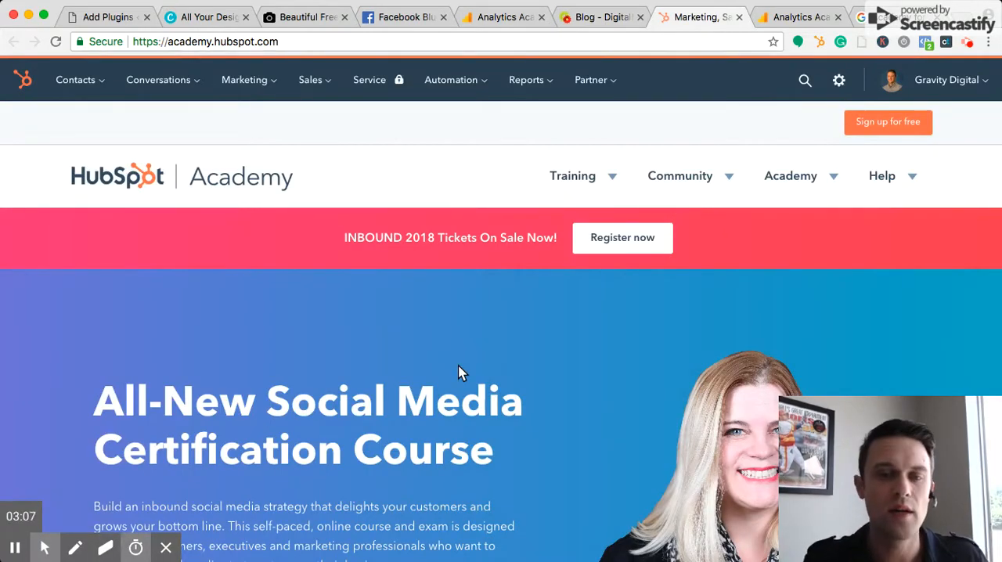
{"action": "scroll", "scroll_direction": "down", "scroll_amount": 3}
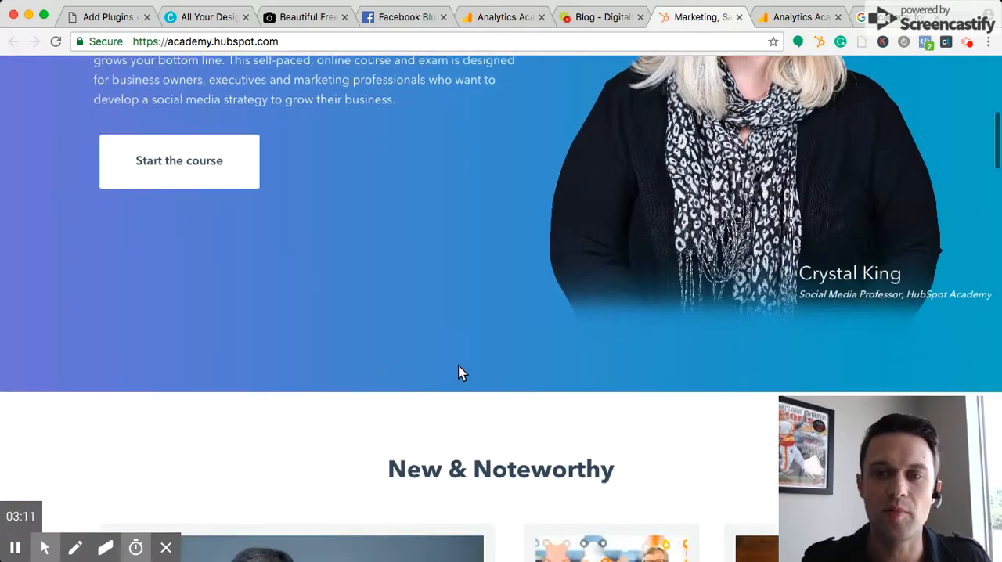
{"action": "scroll", "scroll_direction": "down", "scroll_amount": 3}
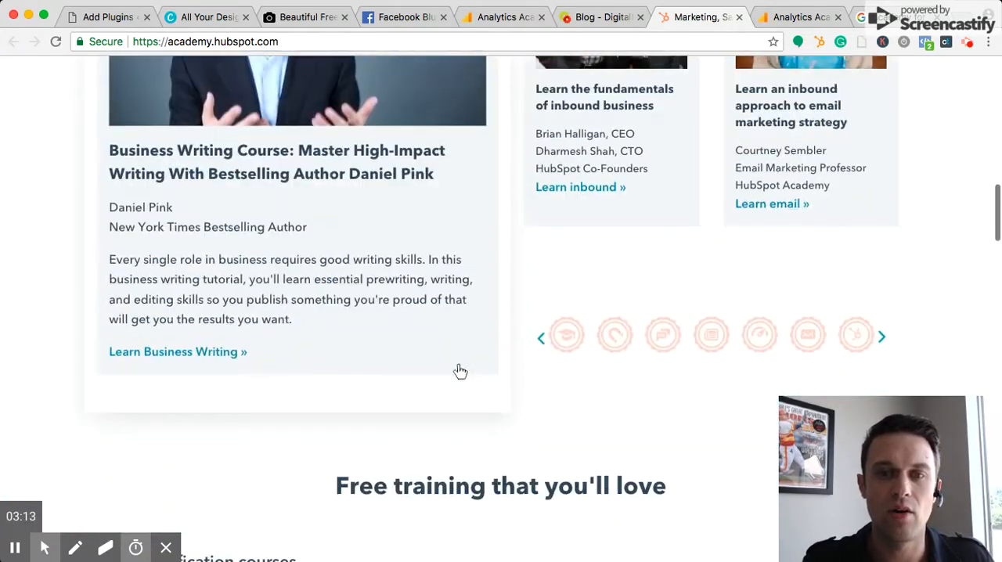
{"action": "scroll", "scroll_direction": "down", "scroll_amount": 3}
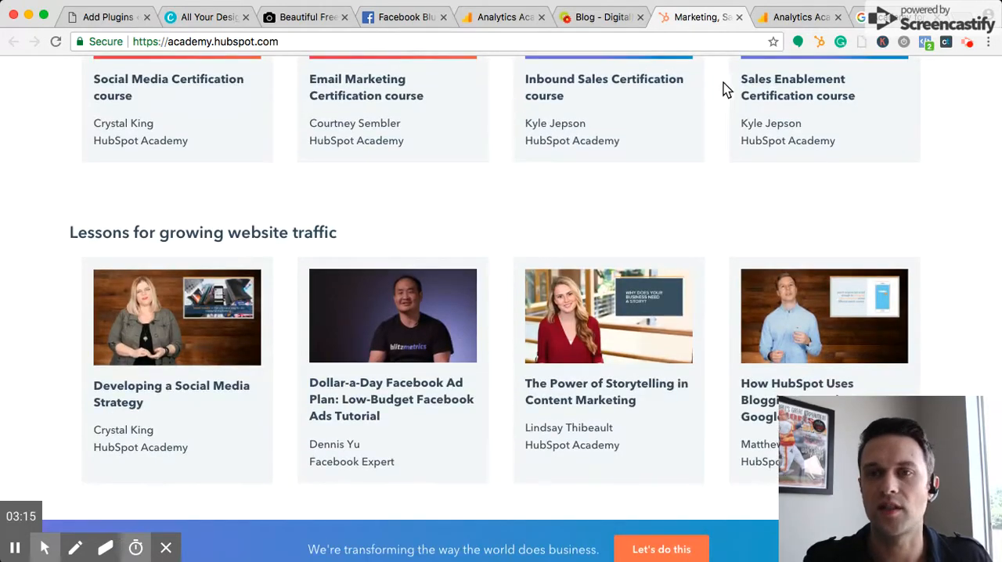
{"action": "left_click", "coordinate": [798, 17]}
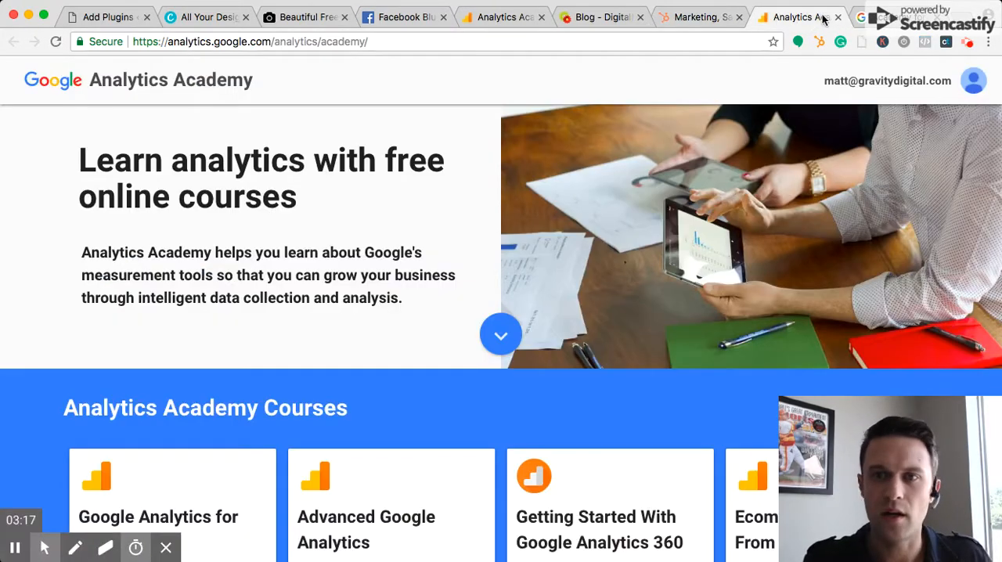